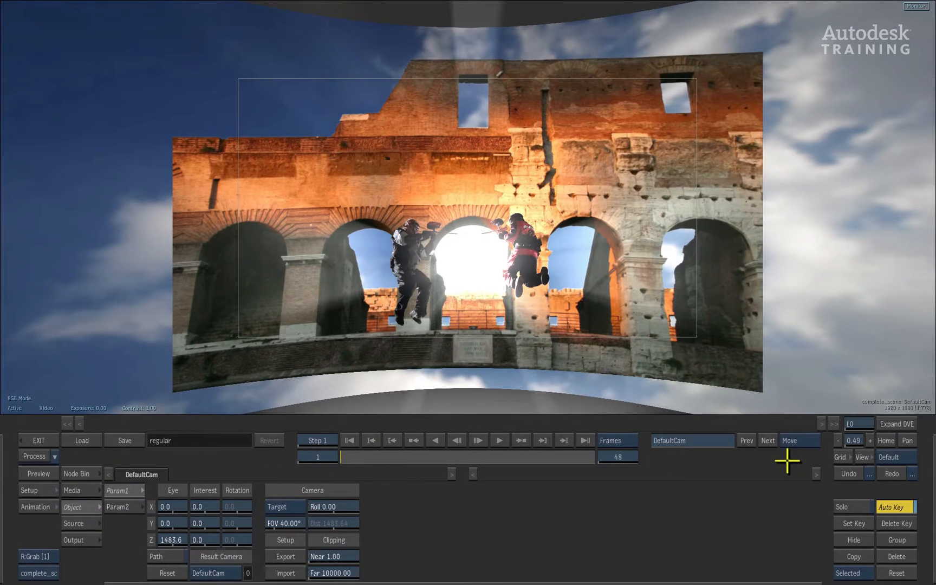
pyautogui.moveTo(808, 441)
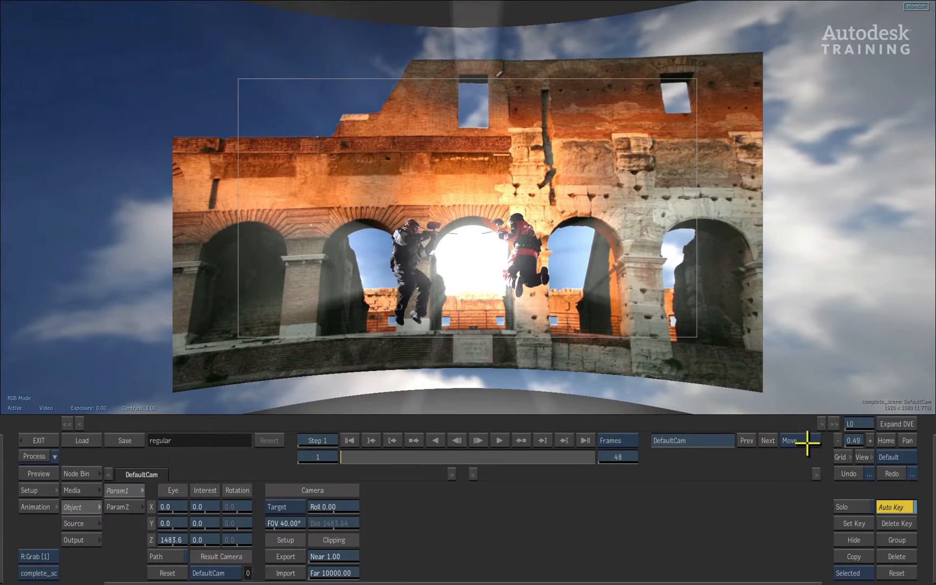
# - Switch the default camera's navigation from Move to Orbit
pyautogui.click(788, 441)
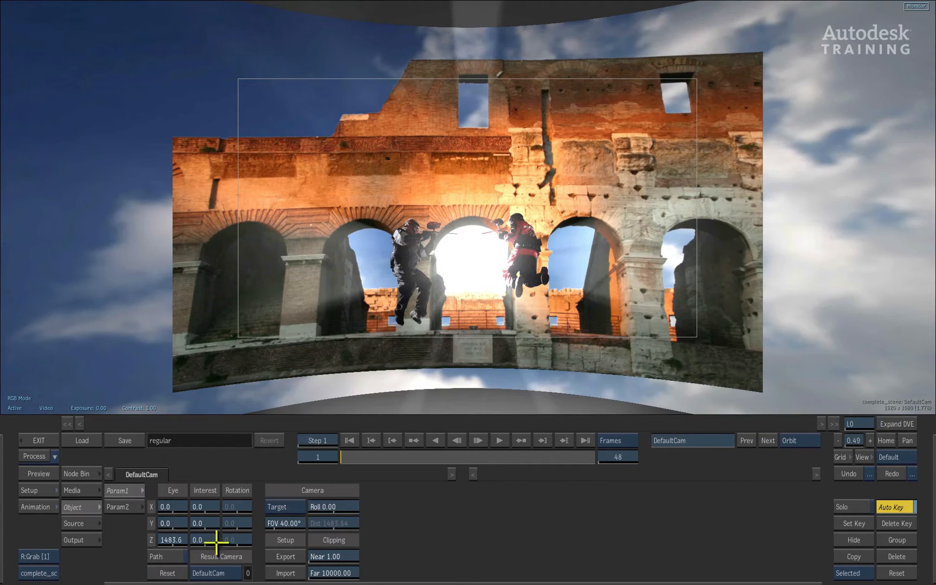
pyautogui.moveTo(408, 510)
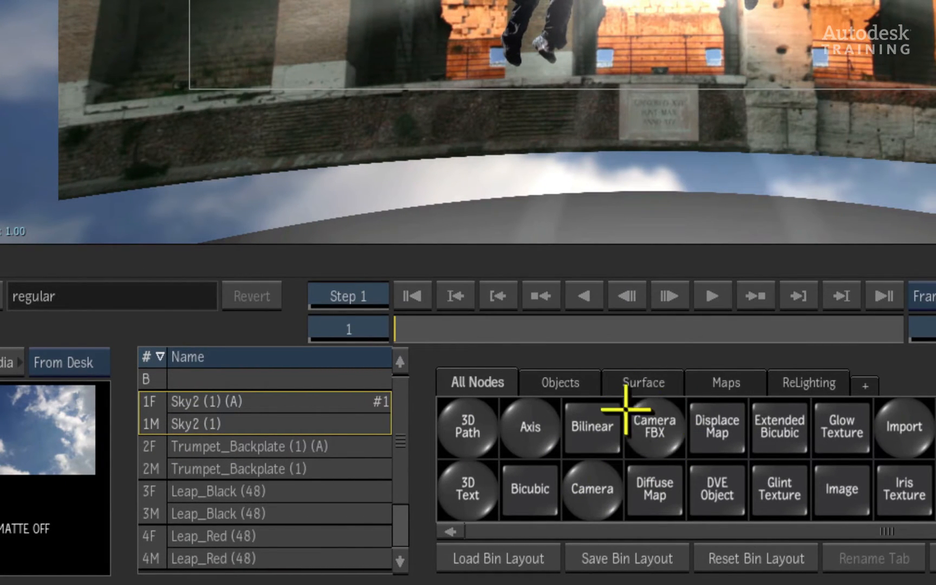
# - Add a Camera FBX node, Camera1, via the schematic and return to camera view
pyautogui.press('Escape')
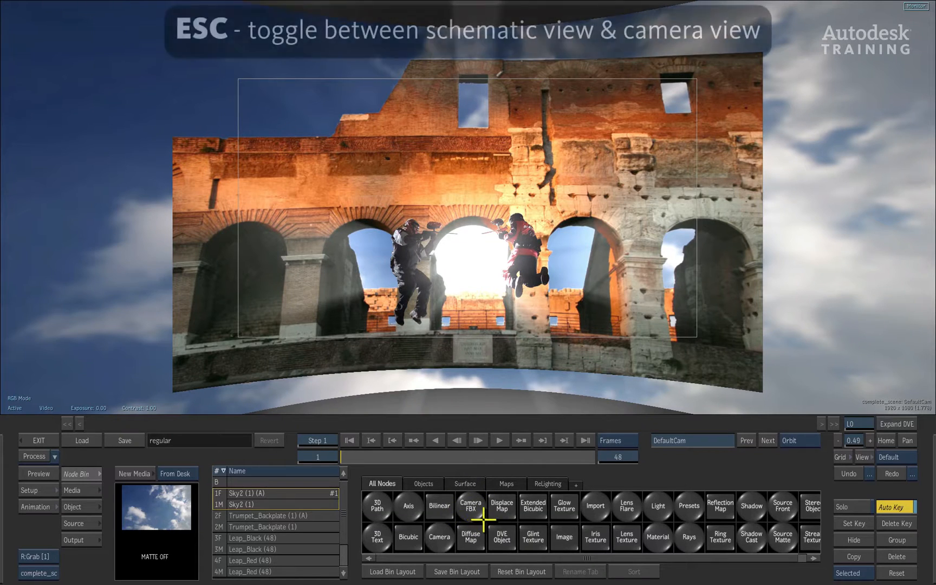
pyautogui.press('Escape')
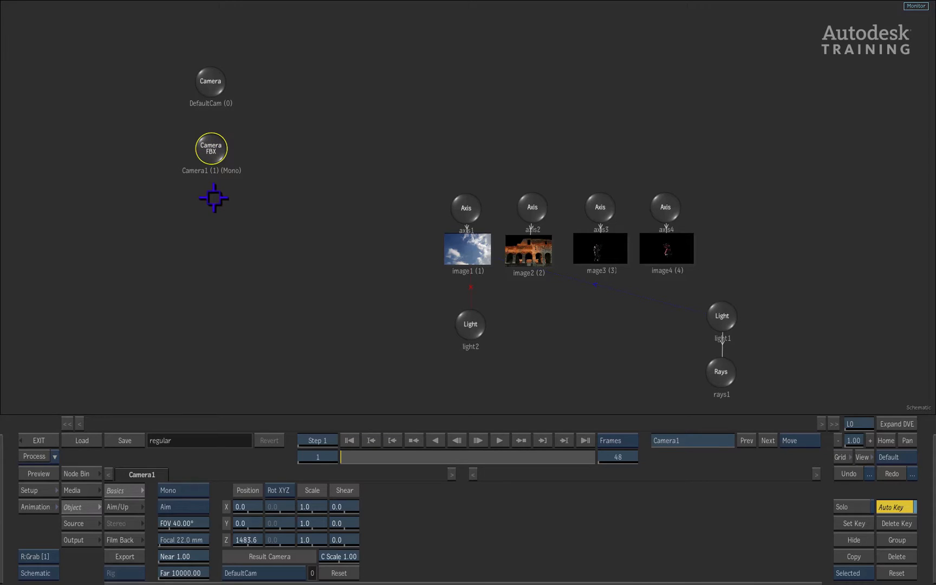
pyautogui.press('Escape')
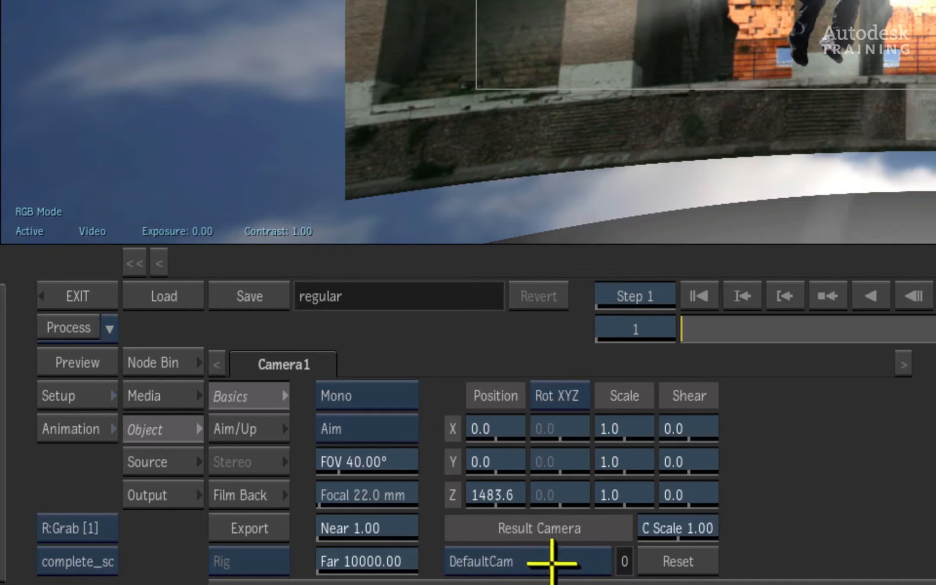
# - Make Camera1 the Result Camera and switch it from Mono to Stereo for an anaglyph preview
pyautogui.click(536, 528)
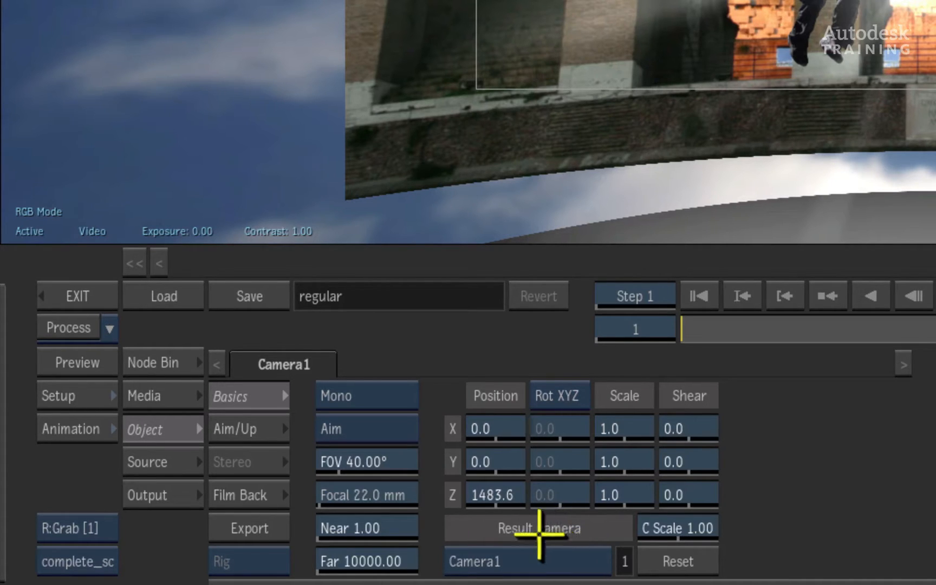
pyautogui.click(366, 396)
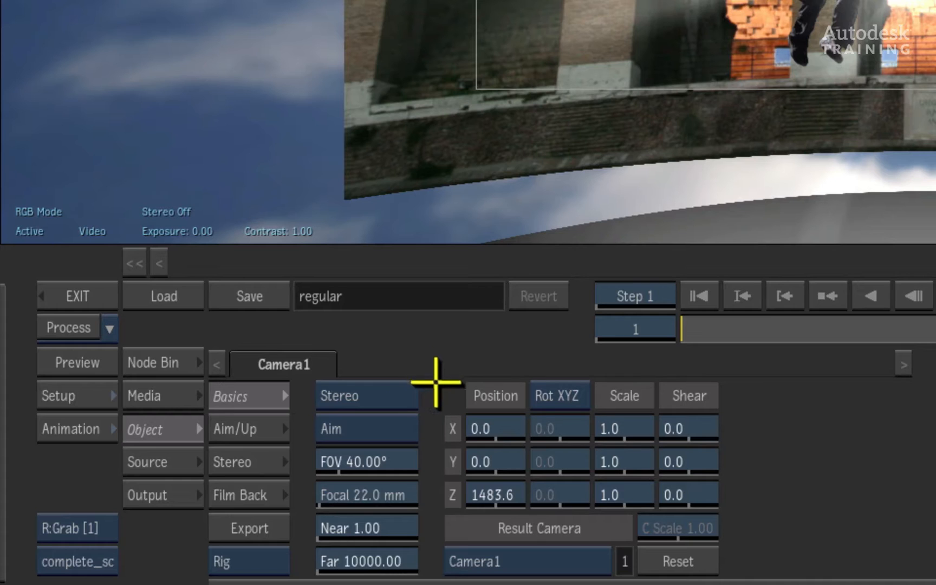
pyautogui.moveTo(185, 248)
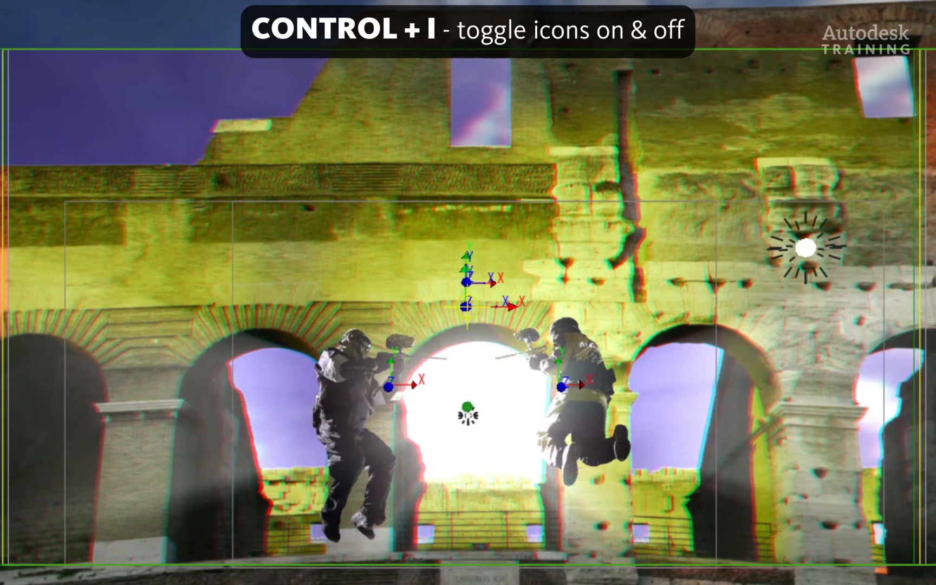
# - Hide scene icons, fit the whole composite in view, and bring up Camera1's Stereo settings
pyautogui.press('ctrl+i')
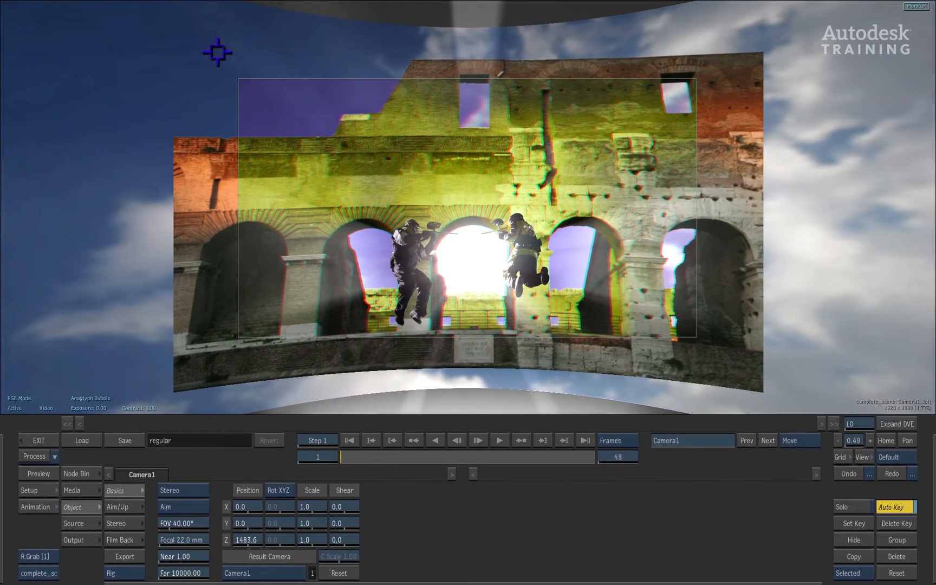
pyautogui.press('ctrl+Home')
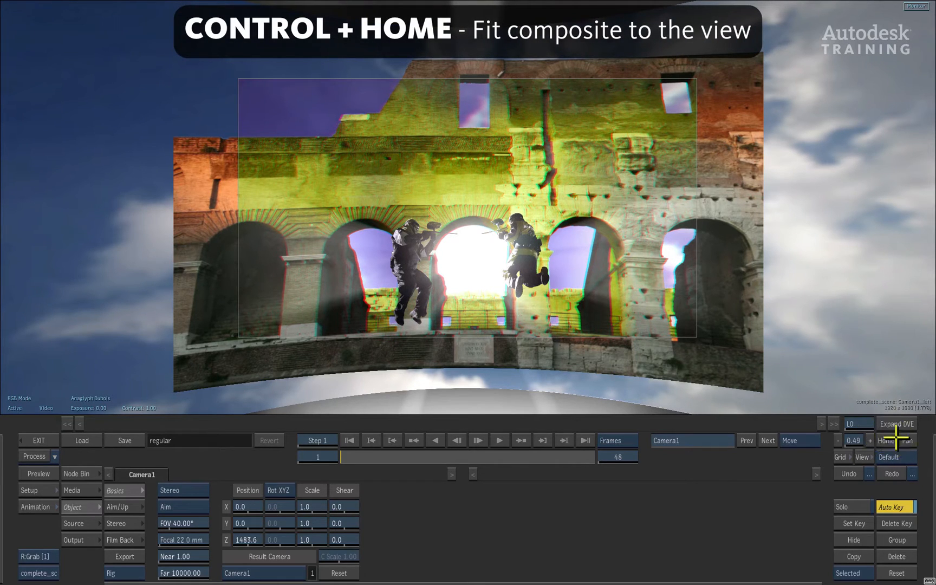
pyautogui.press('ctrl+Home')
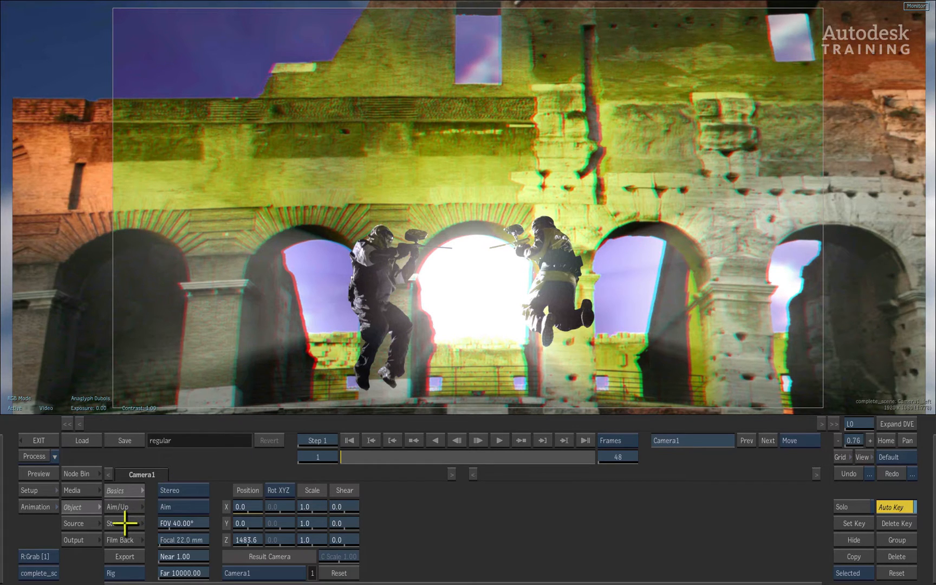
pyautogui.click(116, 523)
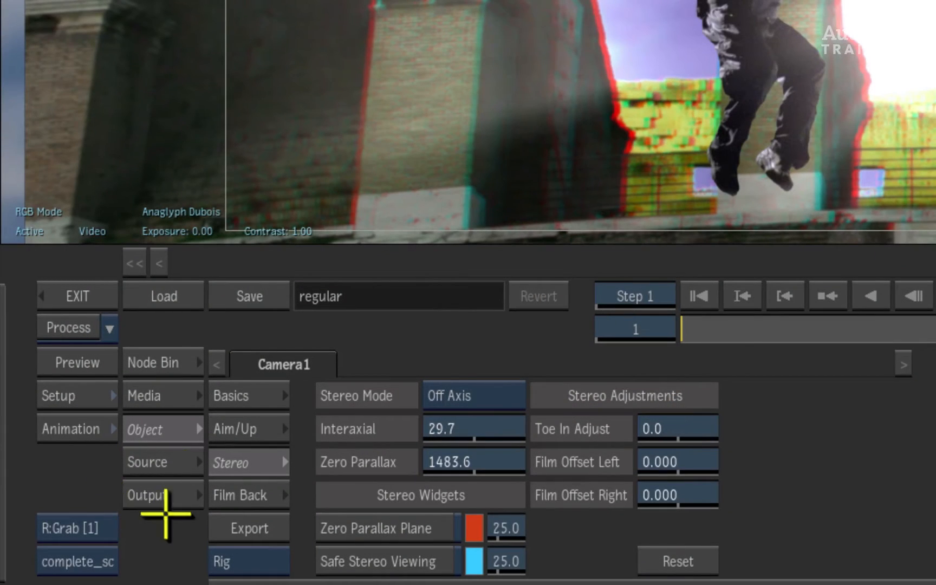
# - Set the complete_scene output Mode to Stereo and process left and right clips to the desktop
pyautogui.click(148, 495)
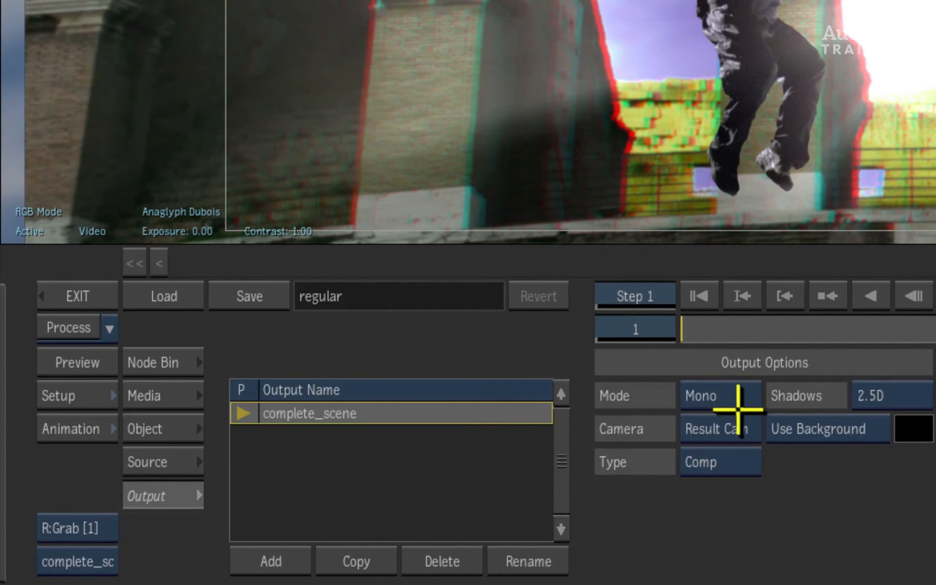
pyautogui.moveTo(718, 537)
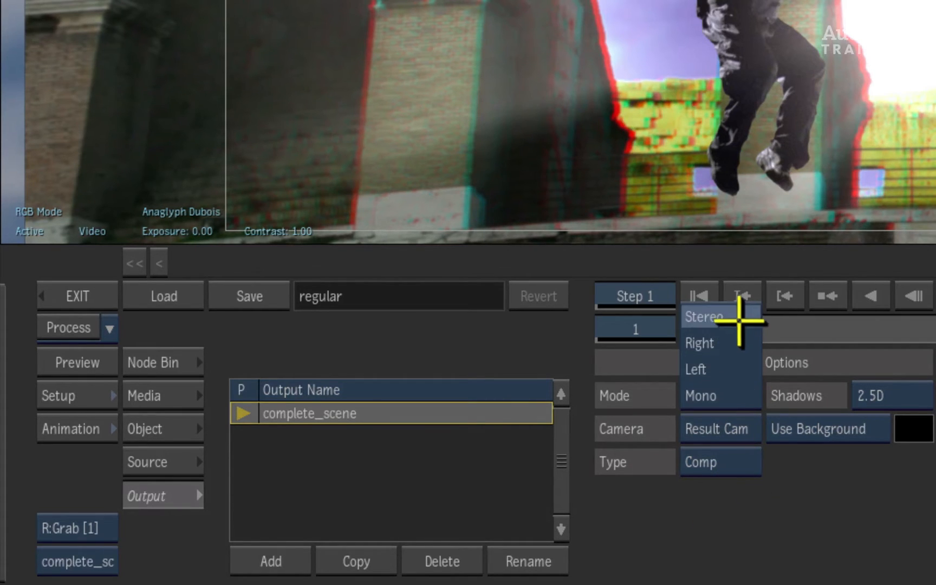
pyautogui.click(704, 316)
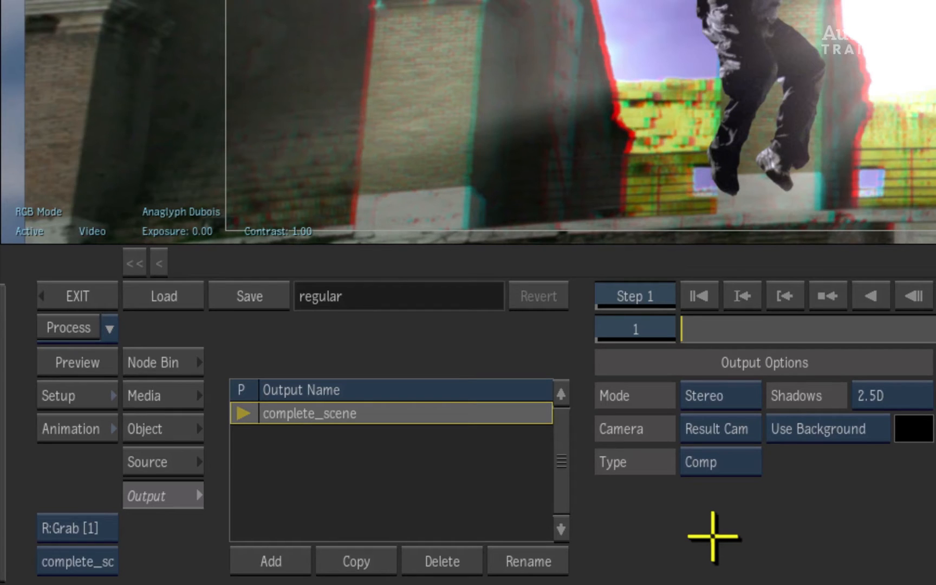
pyautogui.moveTo(698, 293)
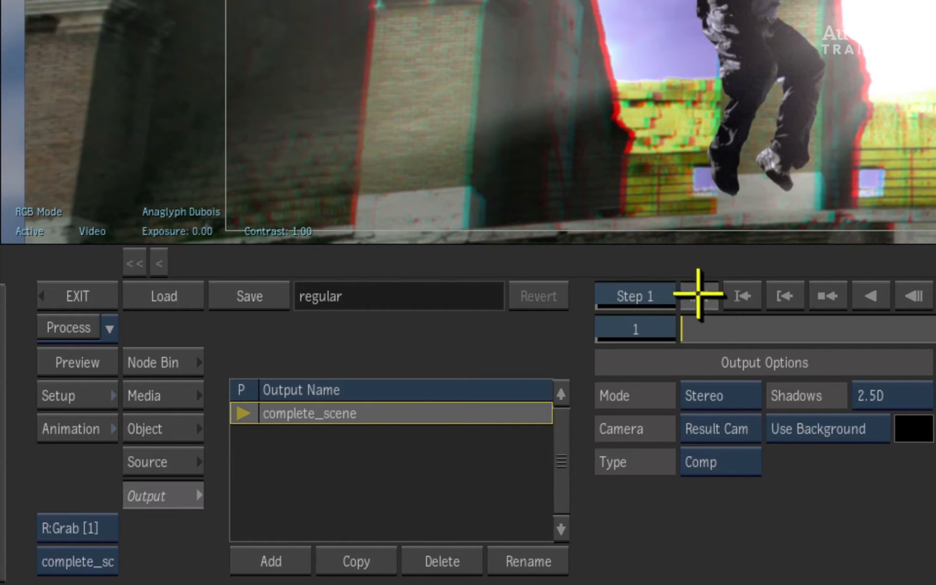
pyautogui.click(67, 327)
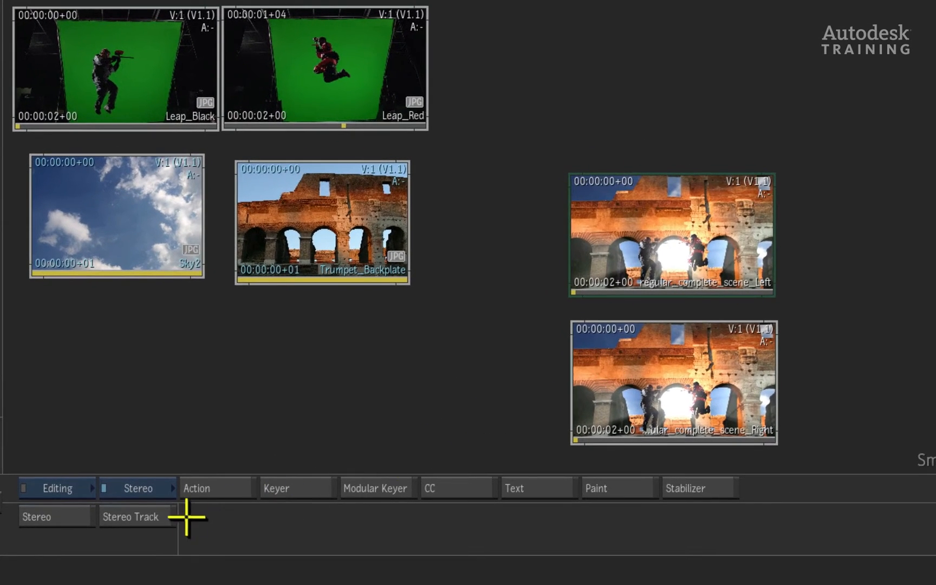
# - Use Stereo Merge to combine the left and right renders into one stereo clip
pyautogui.click(137, 487)
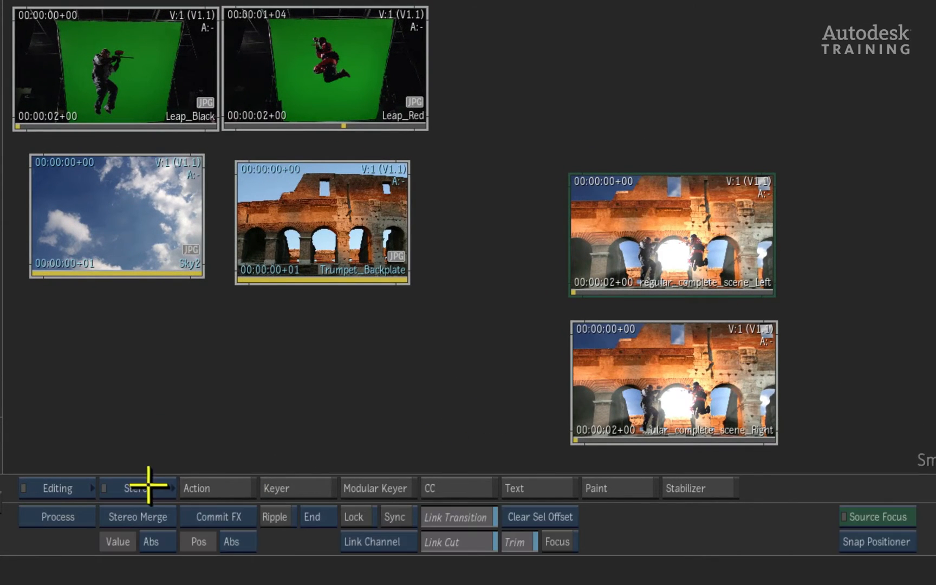
pyautogui.click(137, 488)
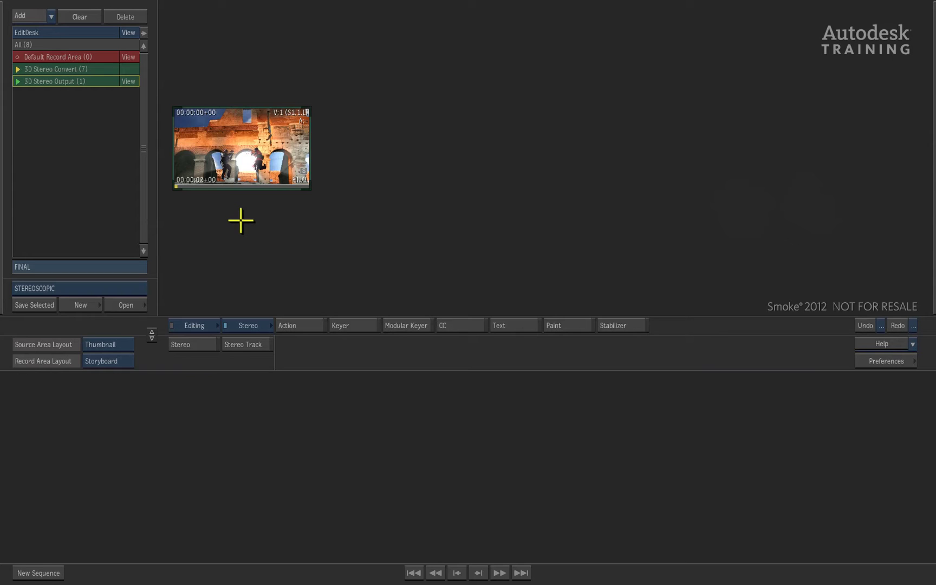
pyautogui.moveTo(241, 222)
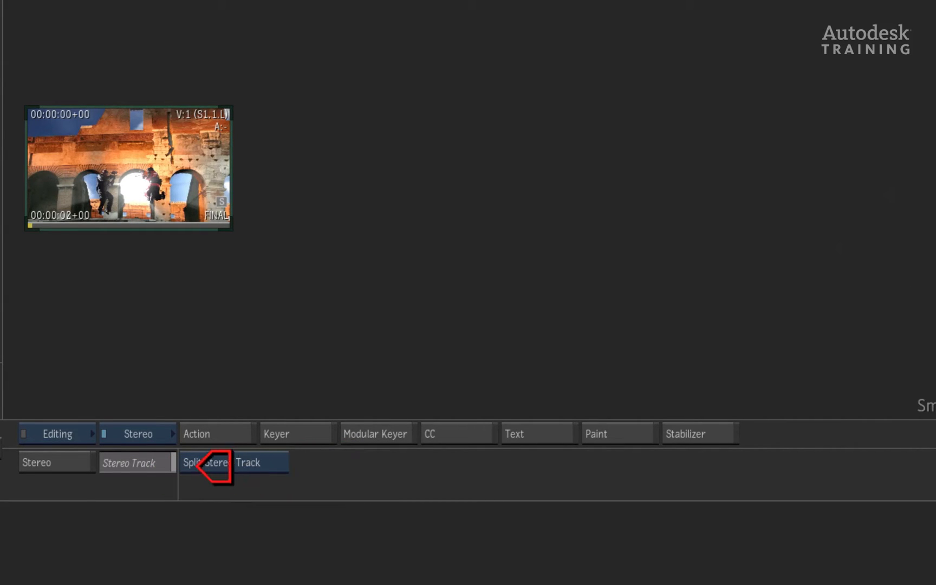
pyautogui.moveTo(110, 173)
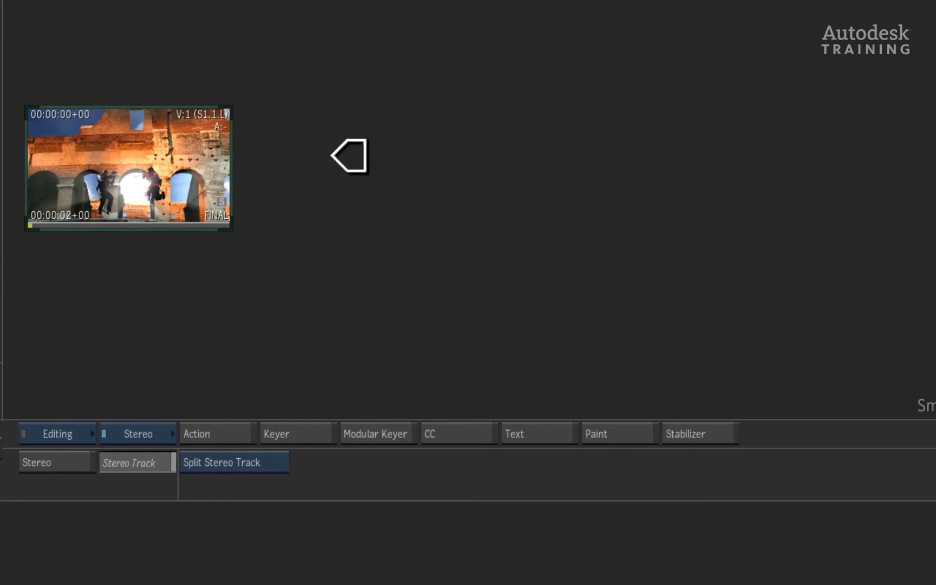
# - Dismiss the Split Stereo Track options, leaving the FINAL clip unsplit on the desktop
pyautogui.click(233, 462)
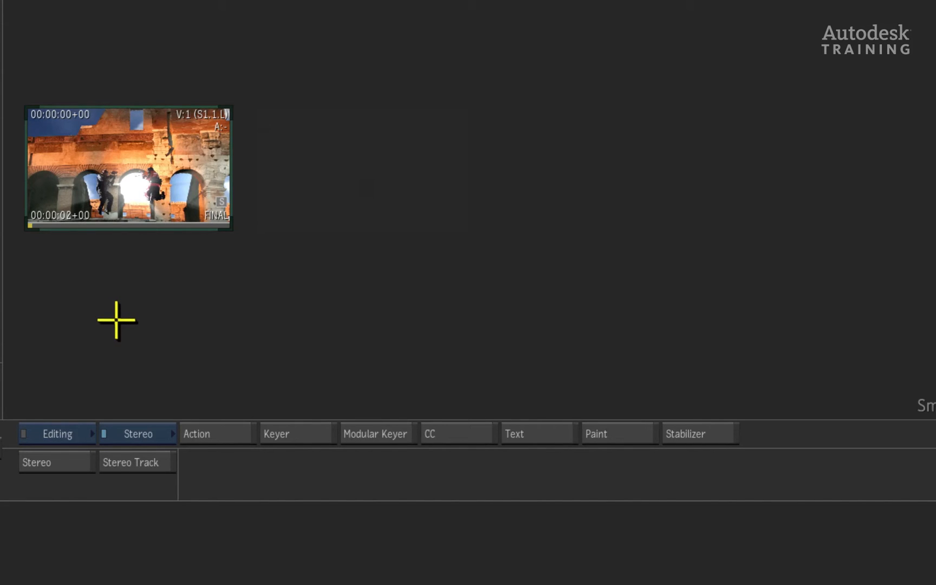
# - Preview the FINAL clip with Input Stereo Track, Anaglyph mode and the Dubois method
pyautogui.click(55, 461)
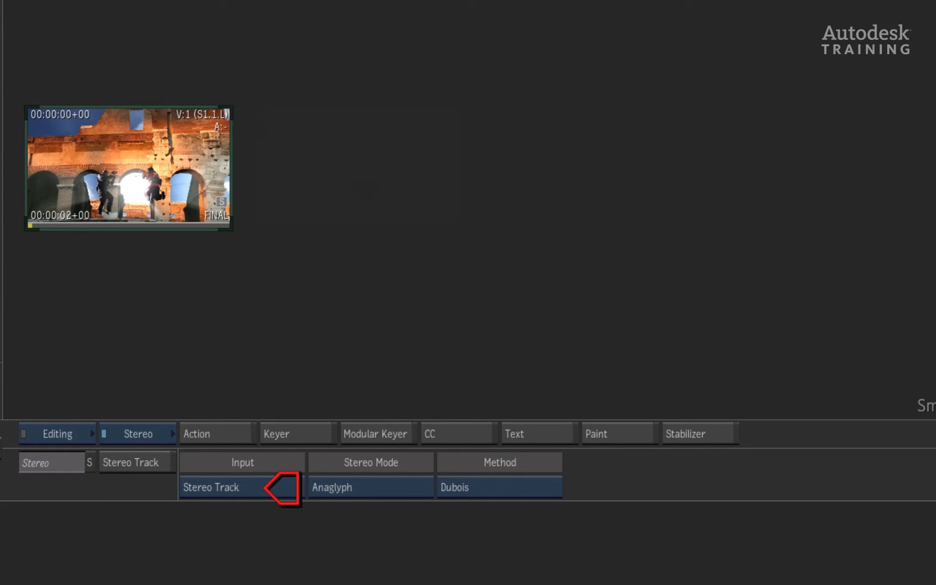
pyautogui.click(242, 488)
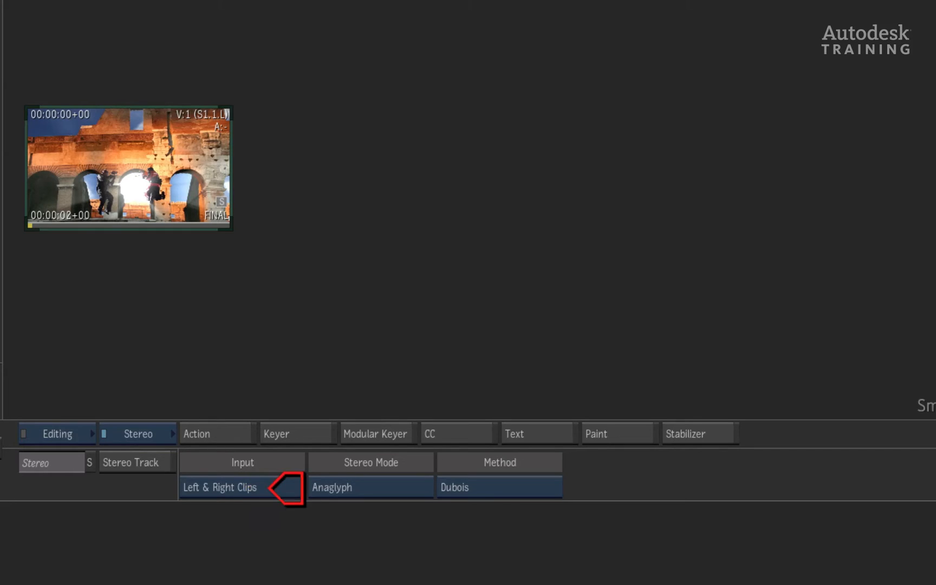
pyautogui.click(242, 487)
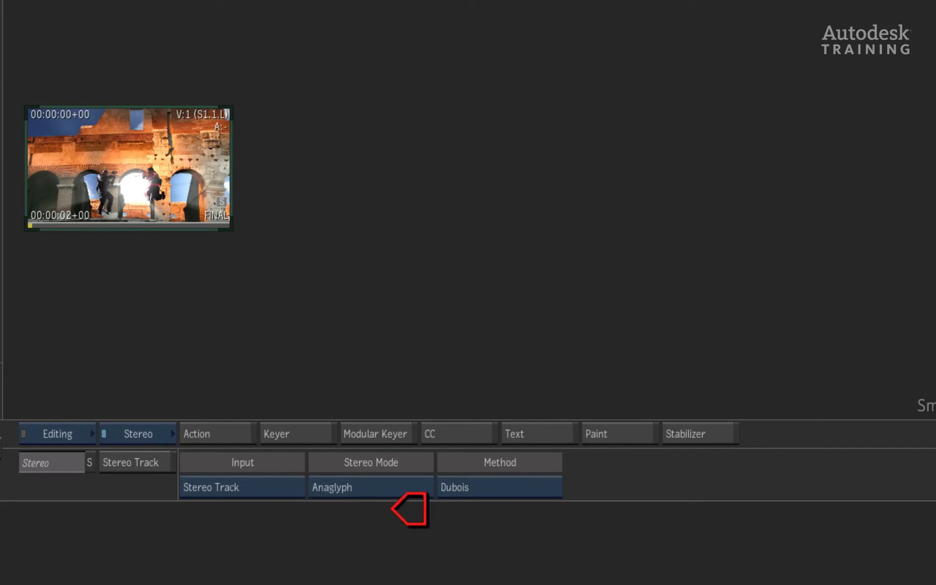
pyautogui.click(370, 487)
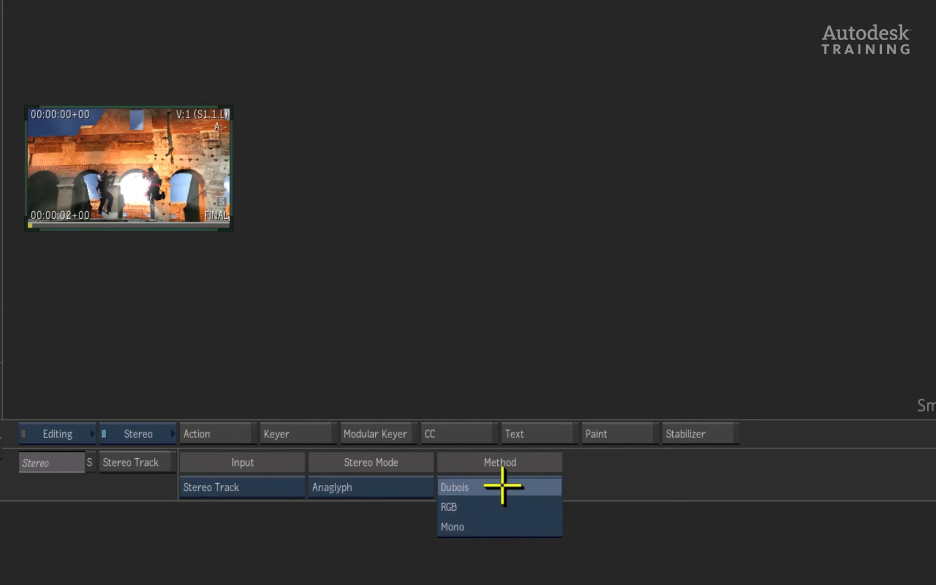
pyautogui.click(454, 488)
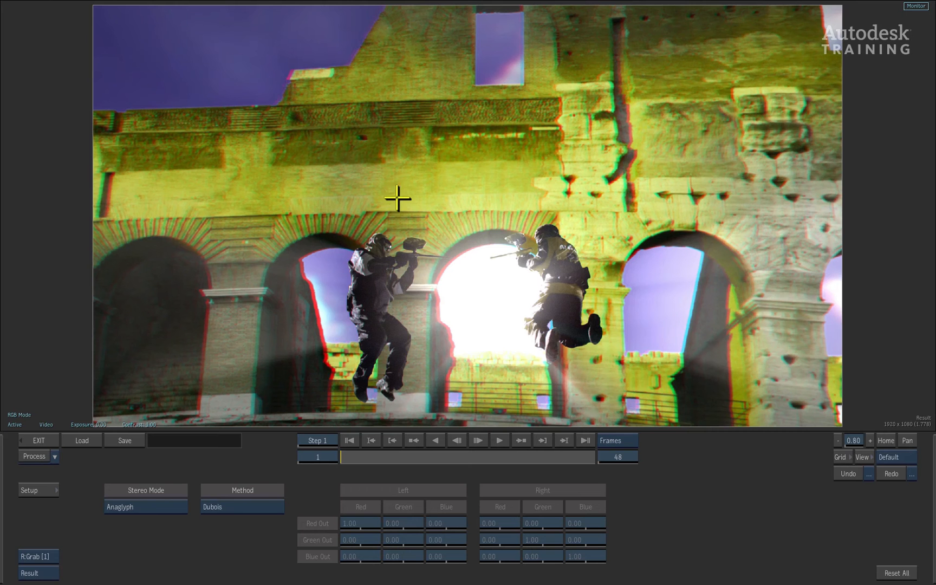
pyautogui.moveTo(168, 526)
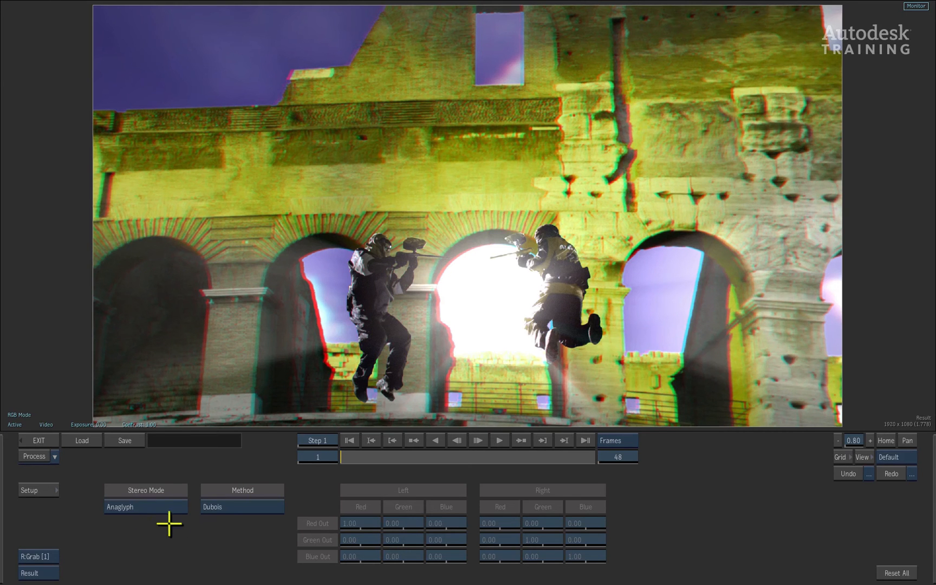
pyautogui.moveTo(259, 480)
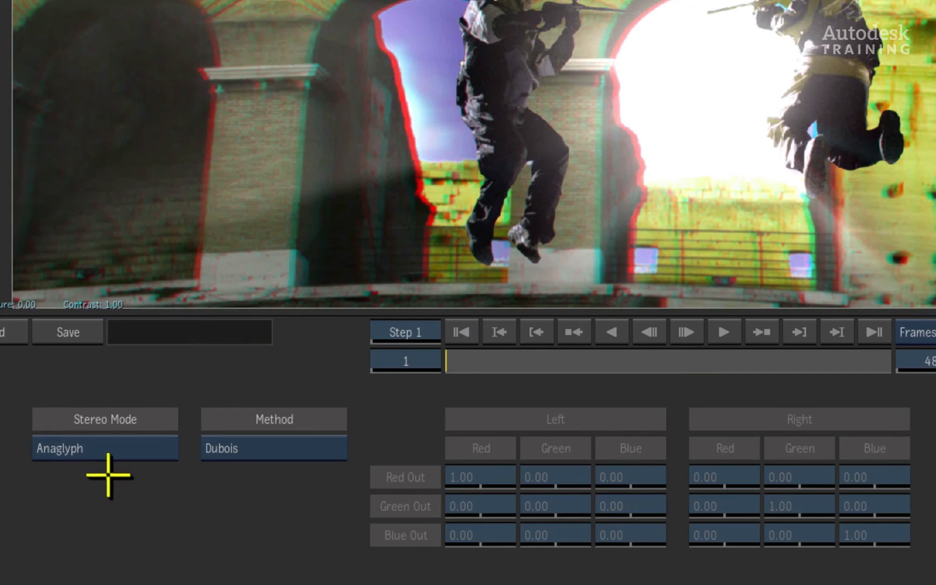
pyautogui.click(273, 448)
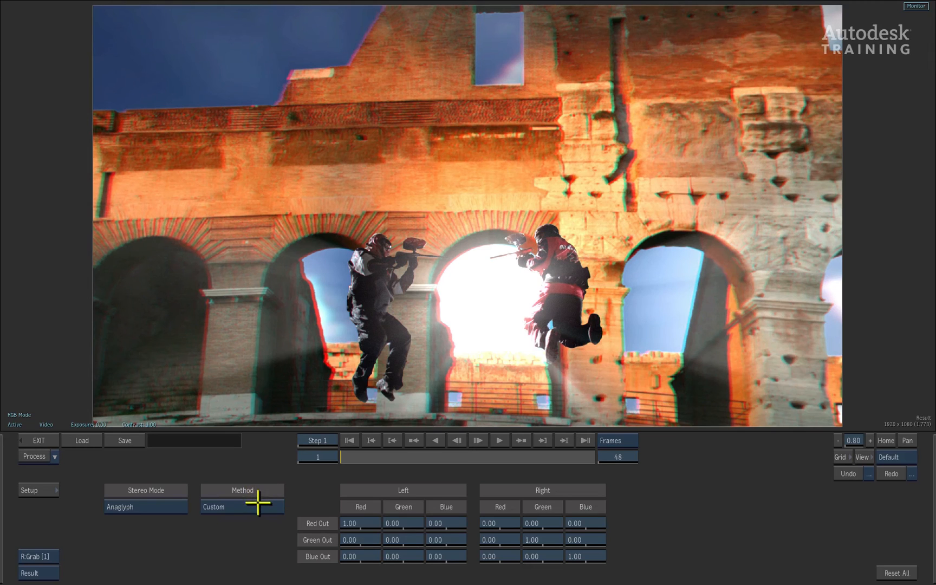
pyautogui.click(242, 505)
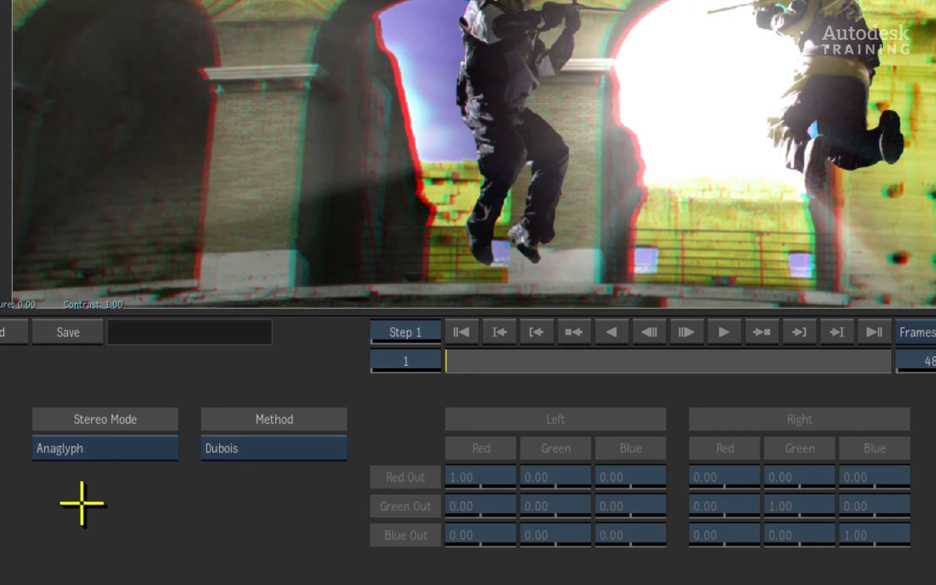
# - Set Stereo Mode to Interlaced with Method Left Eye On Field 1
pyautogui.click(104, 448)
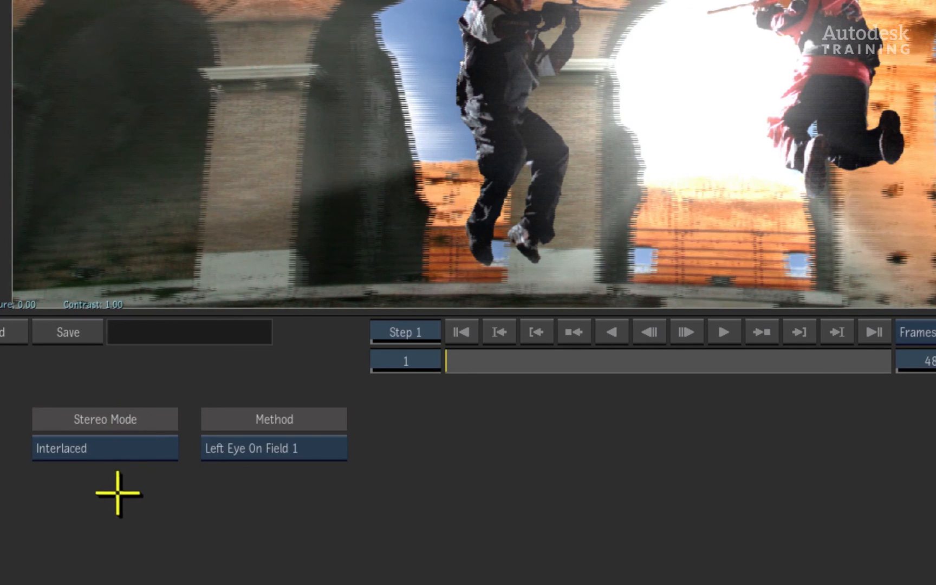
pyautogui.click(272, 449)
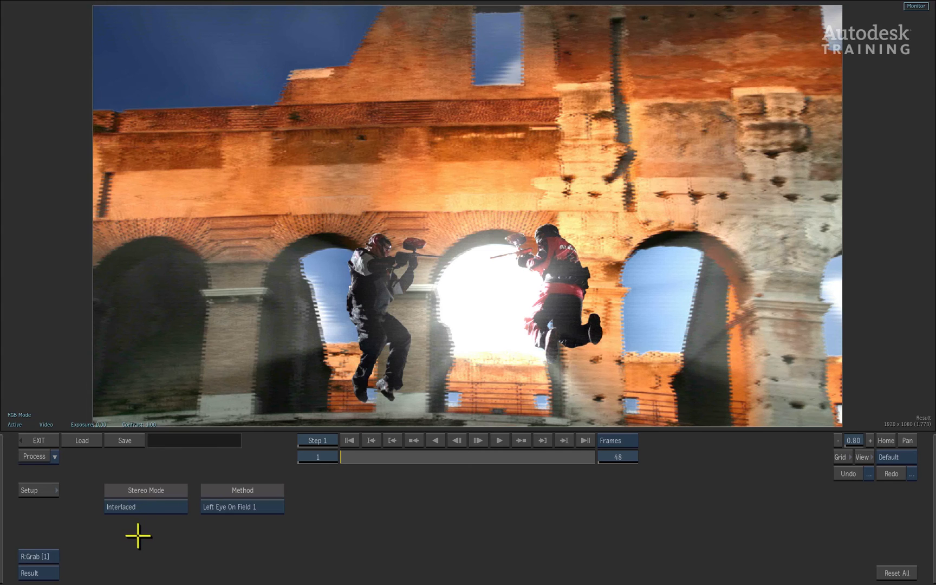
pyautogui.click(145, 506)
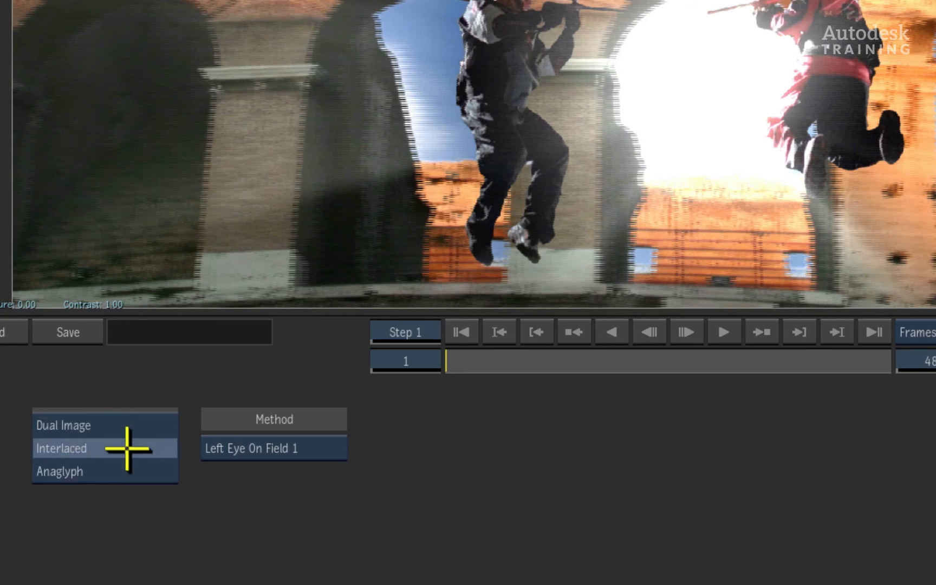
# - Set Stereo Mode to Dual Image, trying Top/Bottom, then settling on Left/Right side by side
pyautogui.click(63, 425)
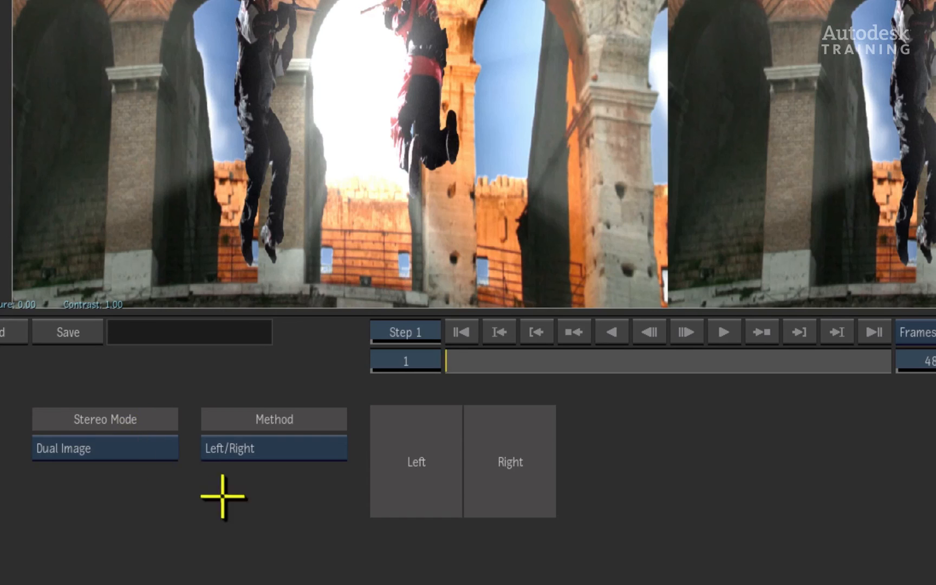
pyautogui.moveTo(286, 492)
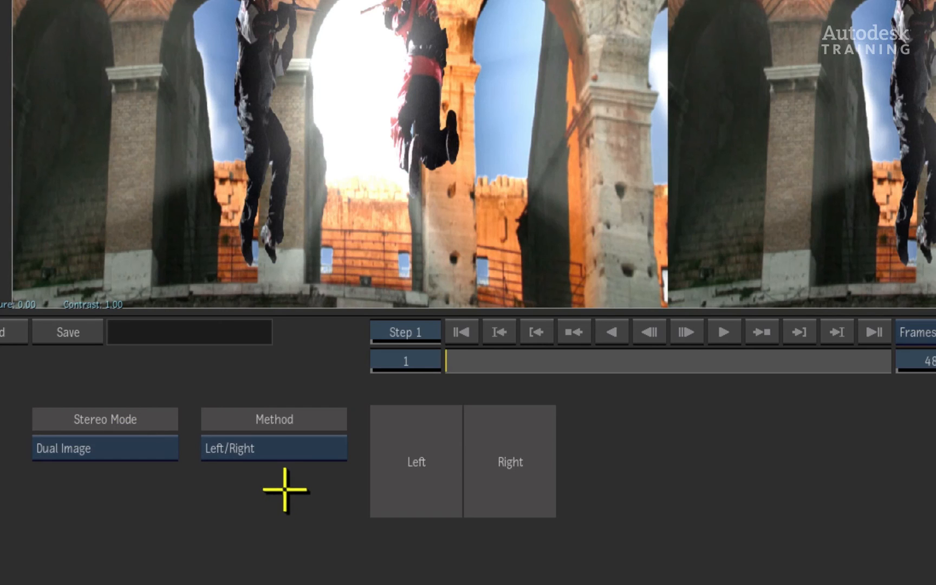
pyautogui.click(273, 448)
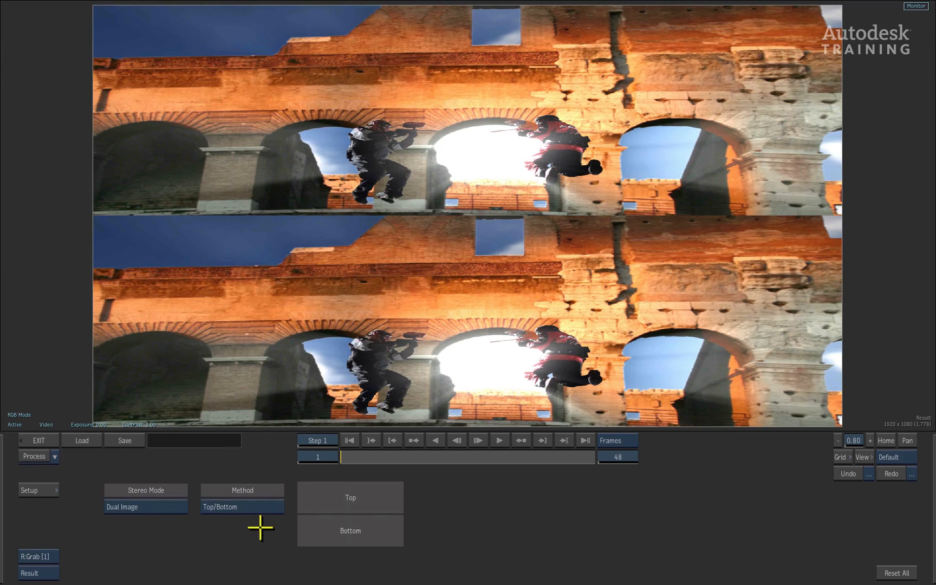
pyautogui.click(242, 506)
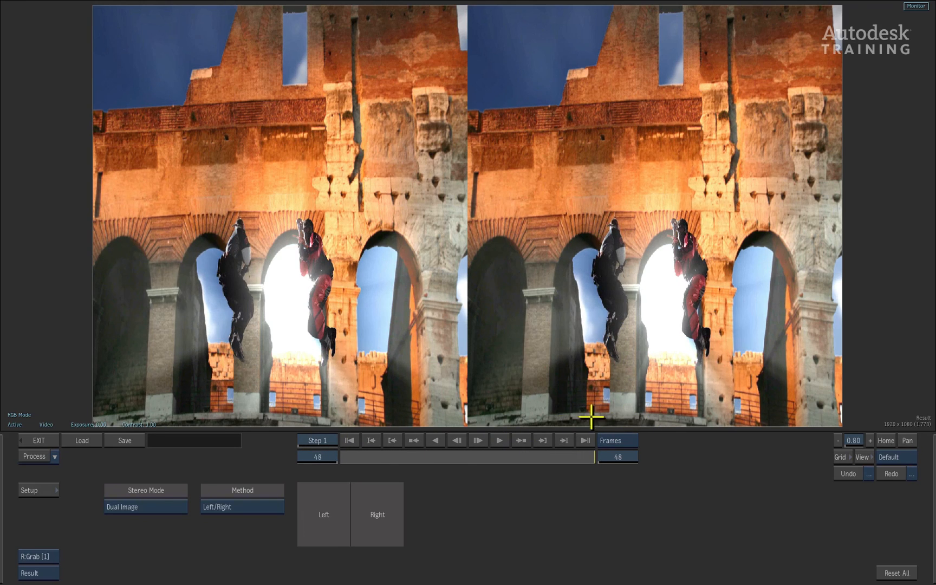
pyautogui.click(370, 440)
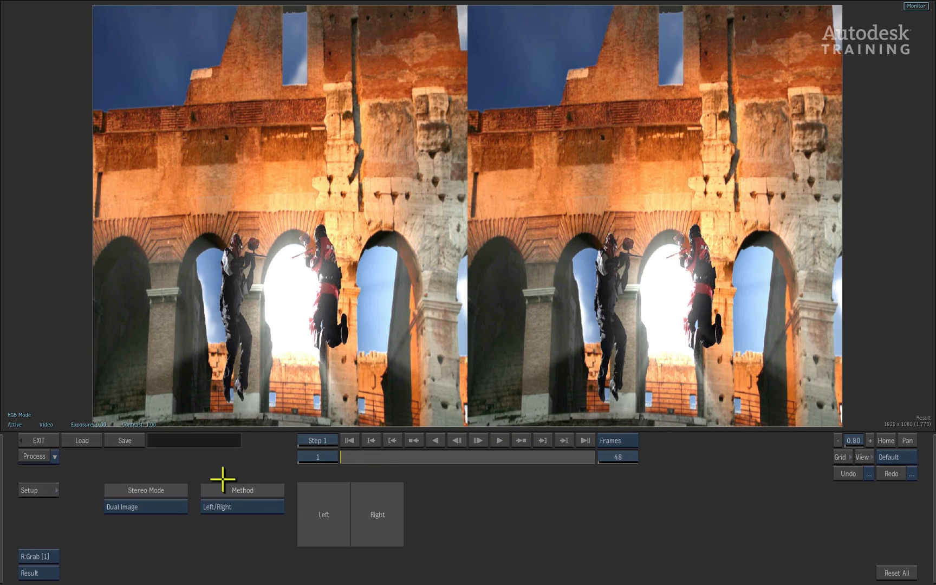
pyautogui.moveTo(195, 552)
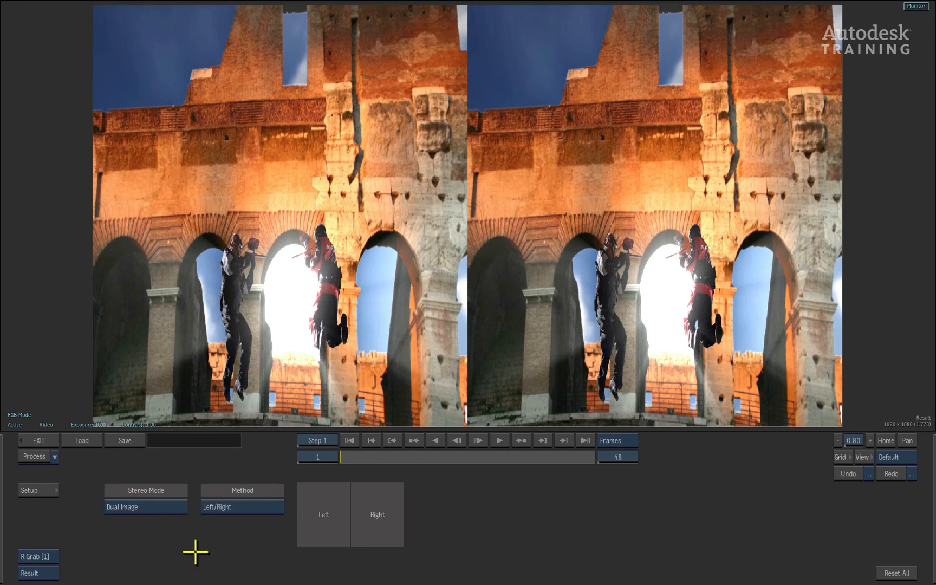